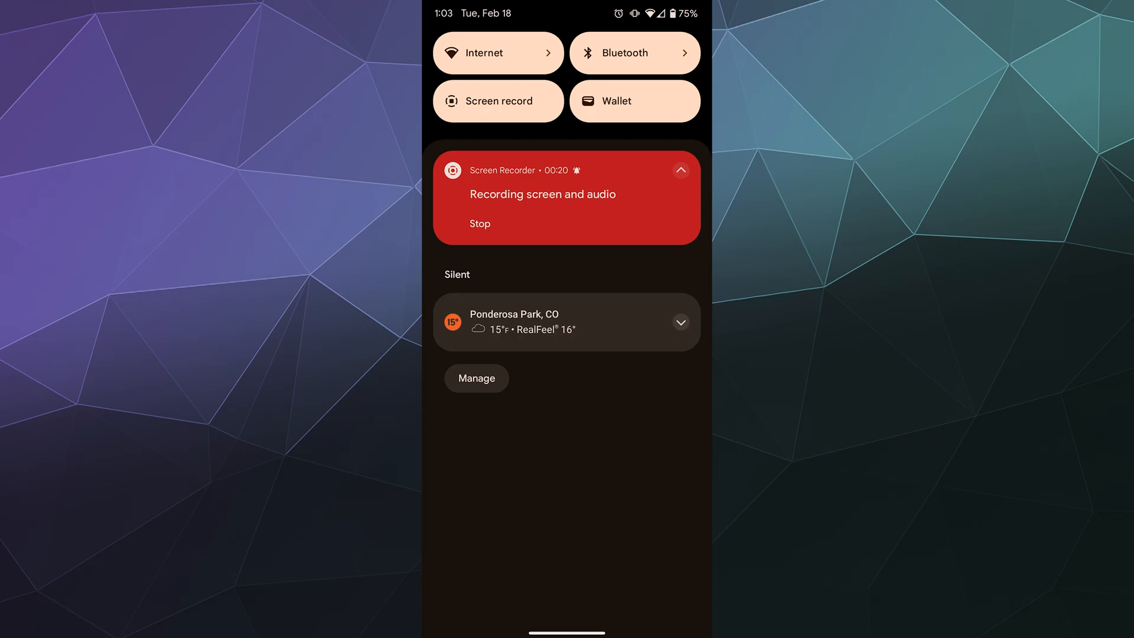
Step: Toggle Google Fi mobile data off and on in the Internet panel, then go to the full Settings app
scroll("down", 3)
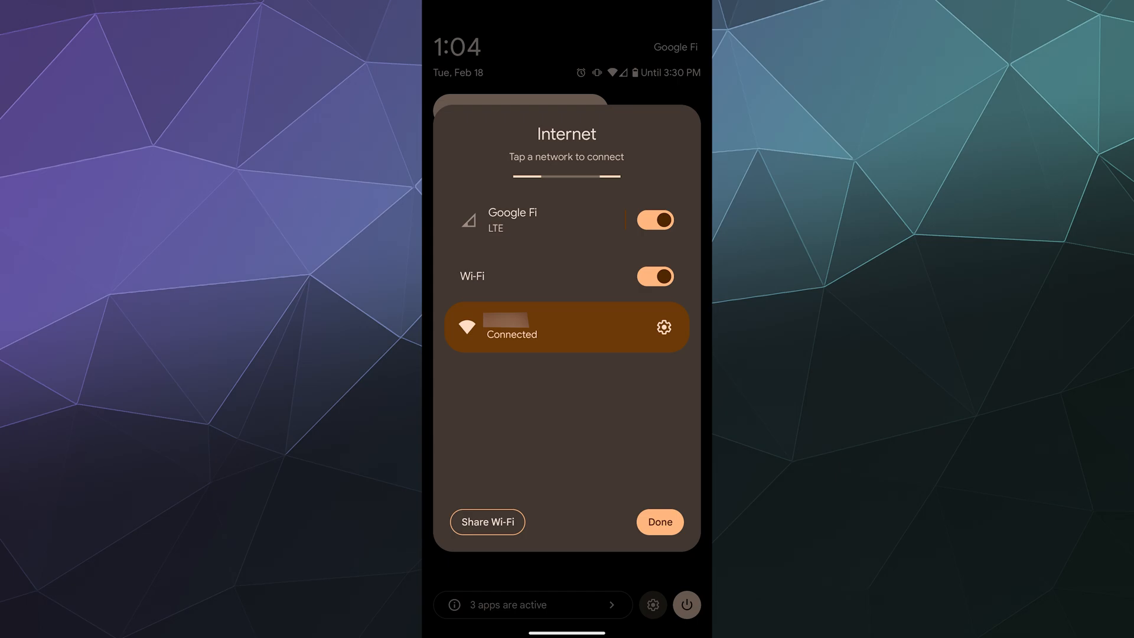
left_click(653, 220)
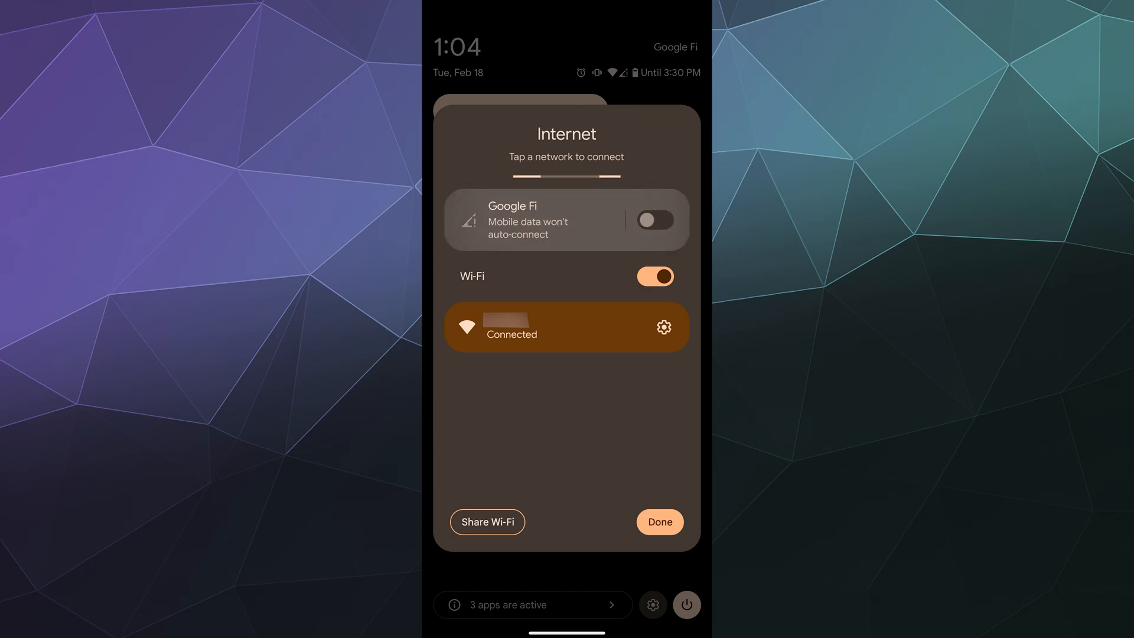
left_click(654, 220)
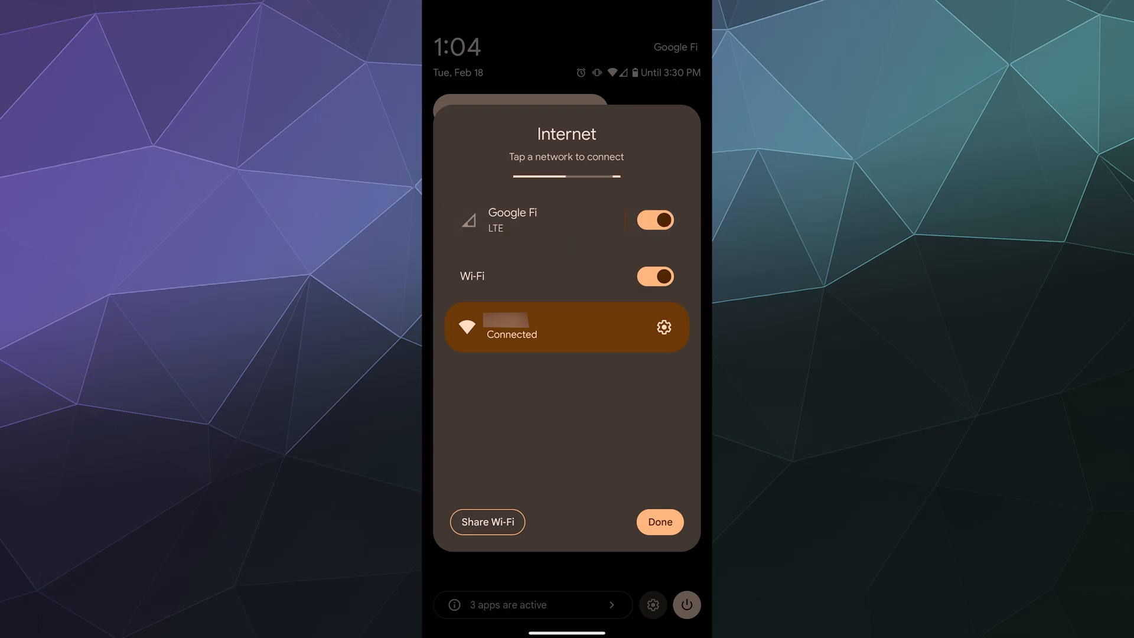
left_click(658, 521)
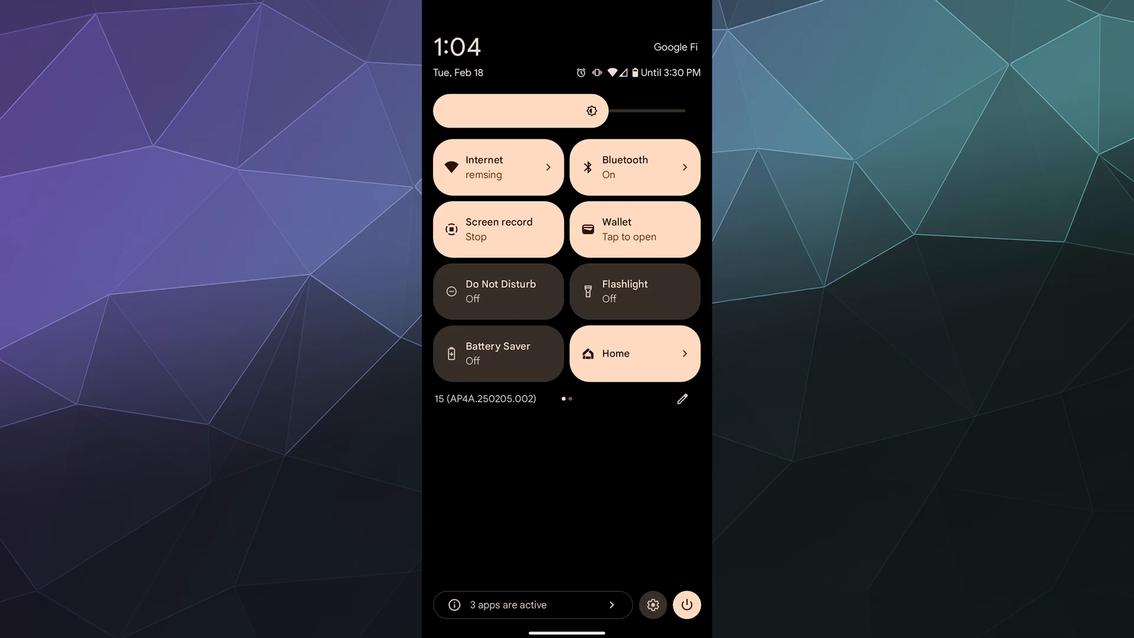
left_click(652, 605)
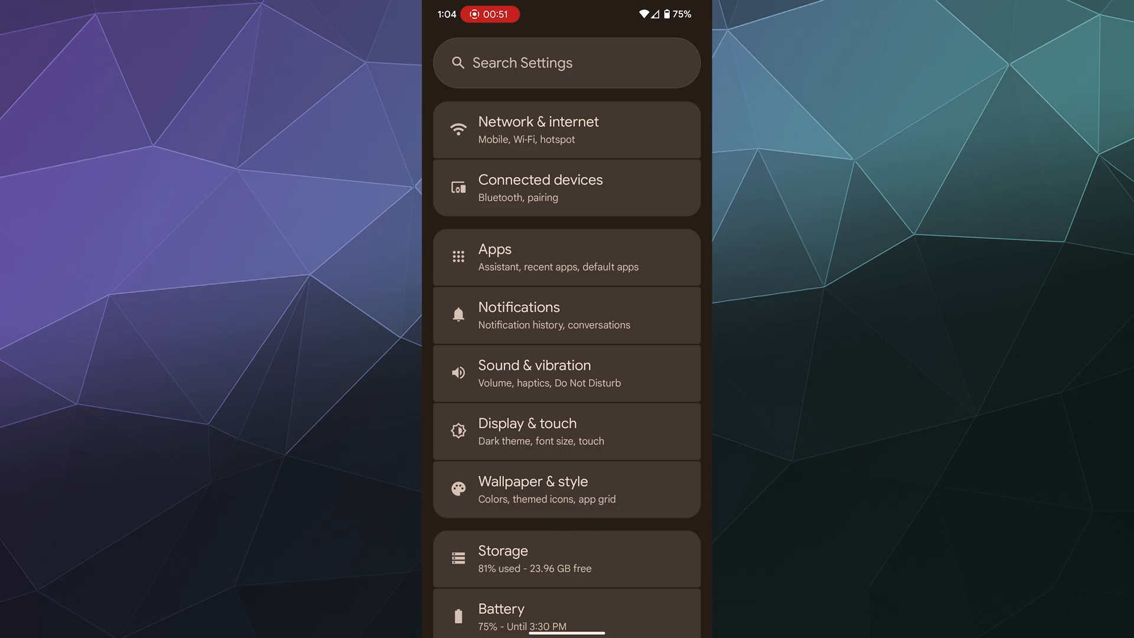
Step: Navigate through Network & internet to the Internet page listing mobile and Wi-Fi networks
left_click(566, 130)
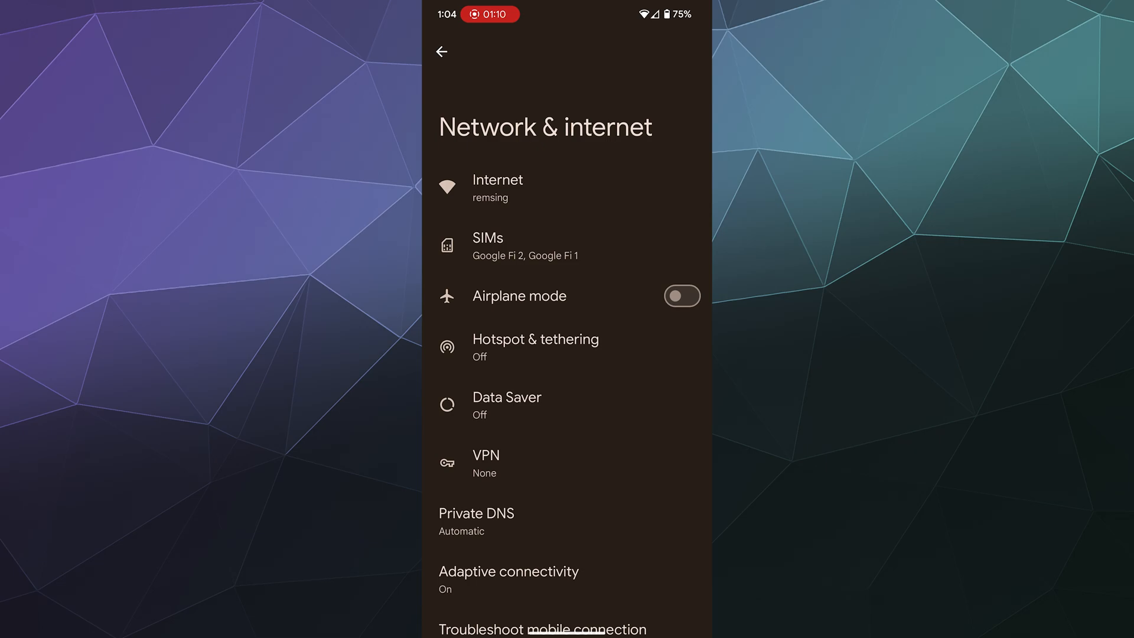
left_click(498, 187)
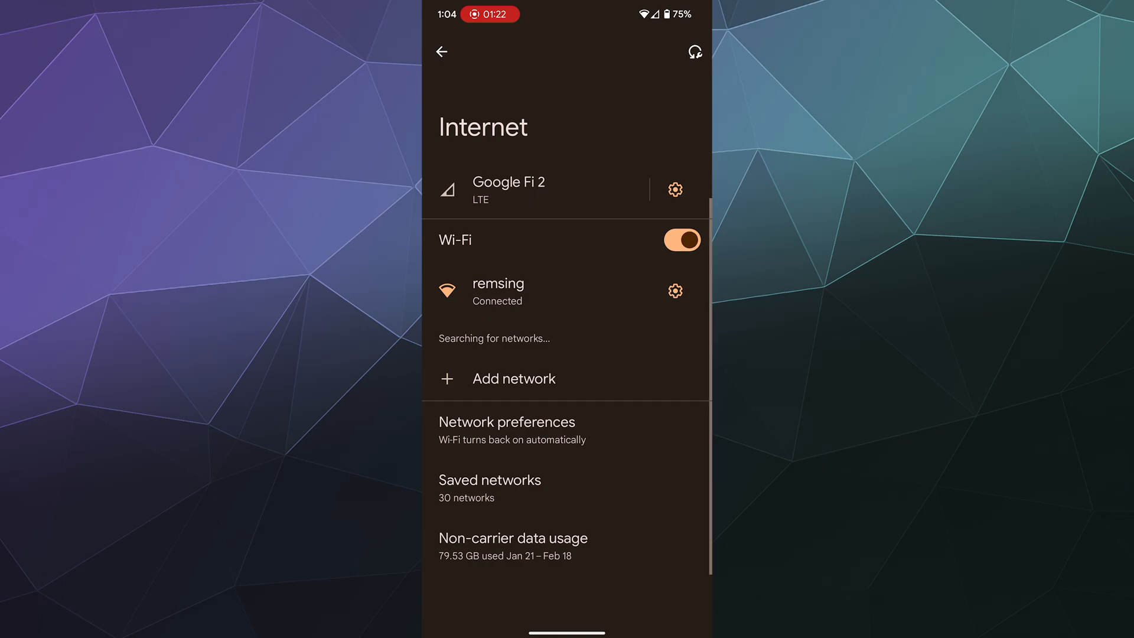
Step: Forget the remsing network, then rejoin it with its password until it shows Connected
left_click(673, 291)
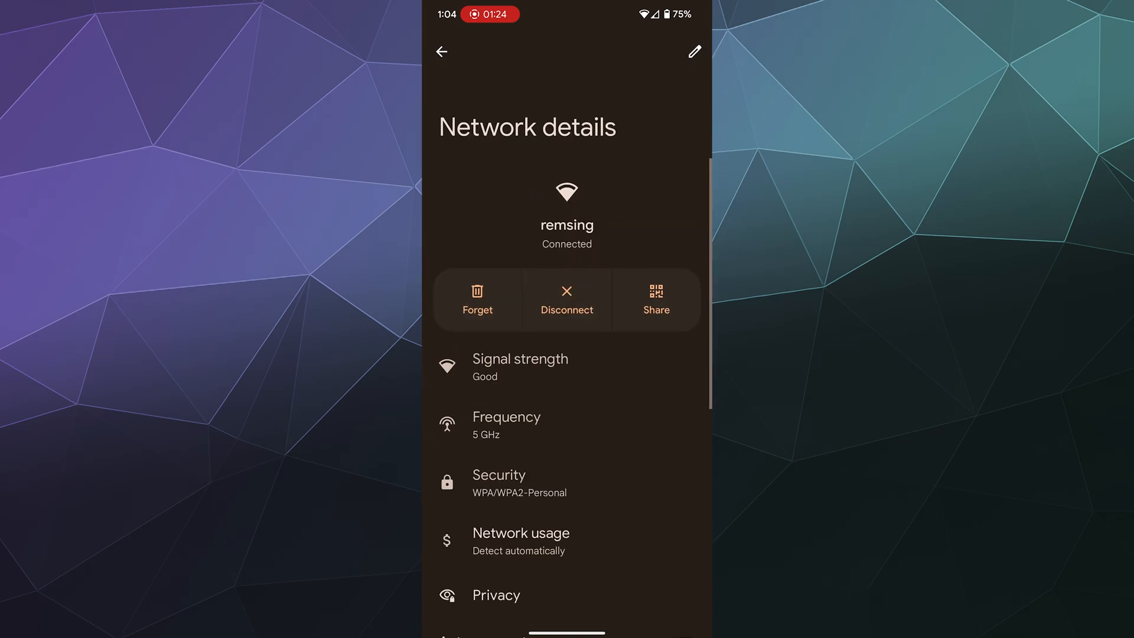
left_click(442, 51)
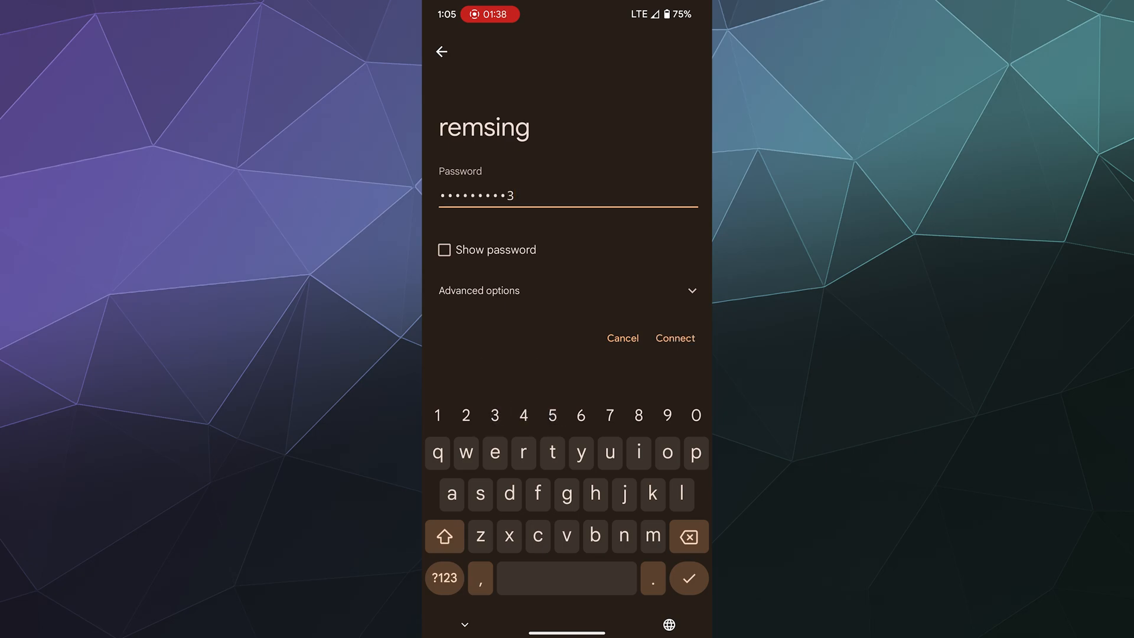
left_click(673, 338)
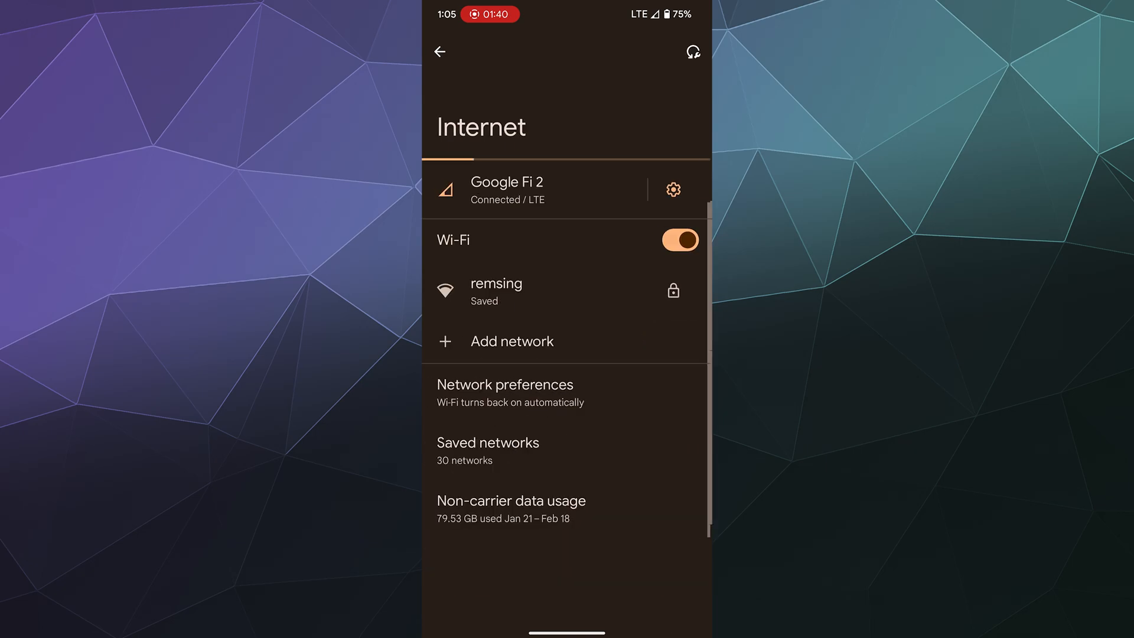
left_click(495, 292)
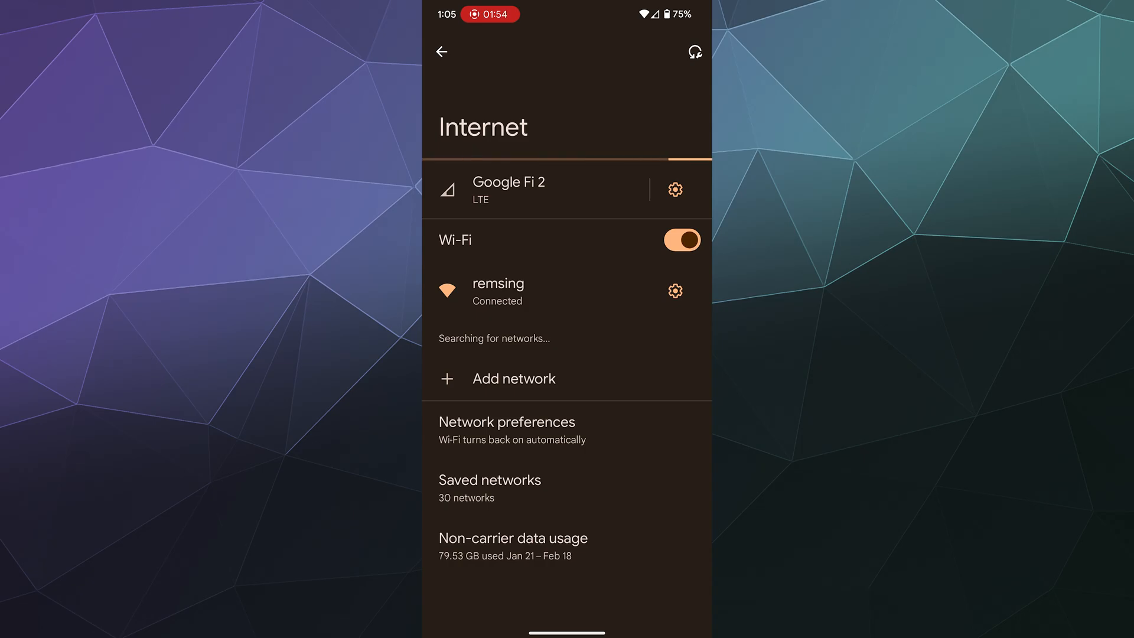
Step: In Saved networks, forget old guest networks like King-Soopers-Guest, leaving 23 saved networks
left_click(489, 480)
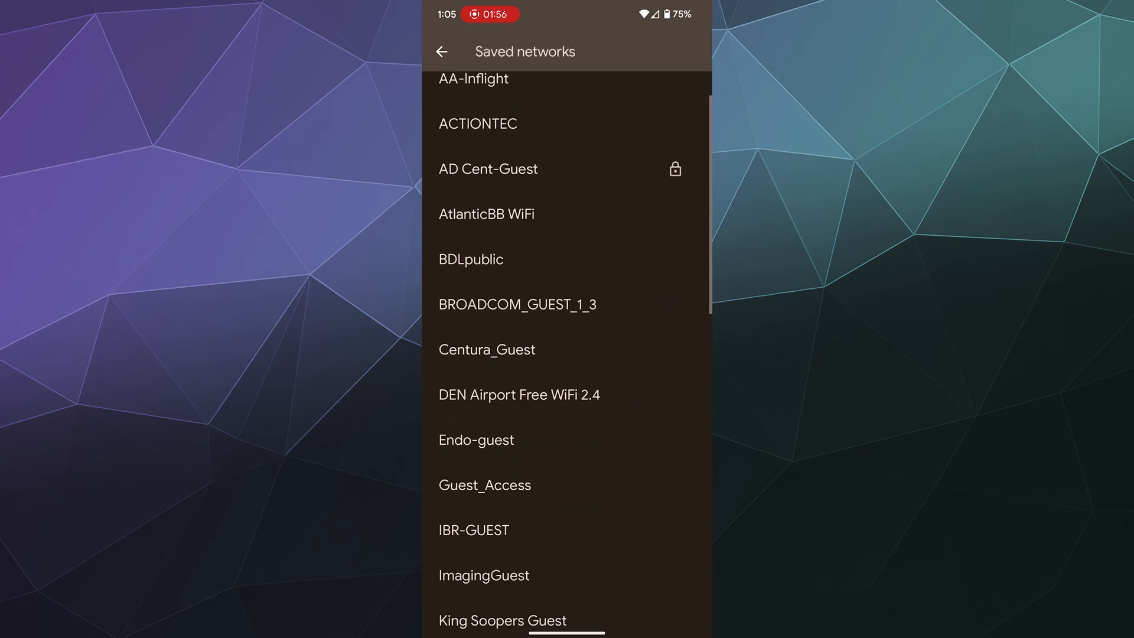
scroll("down", 3)
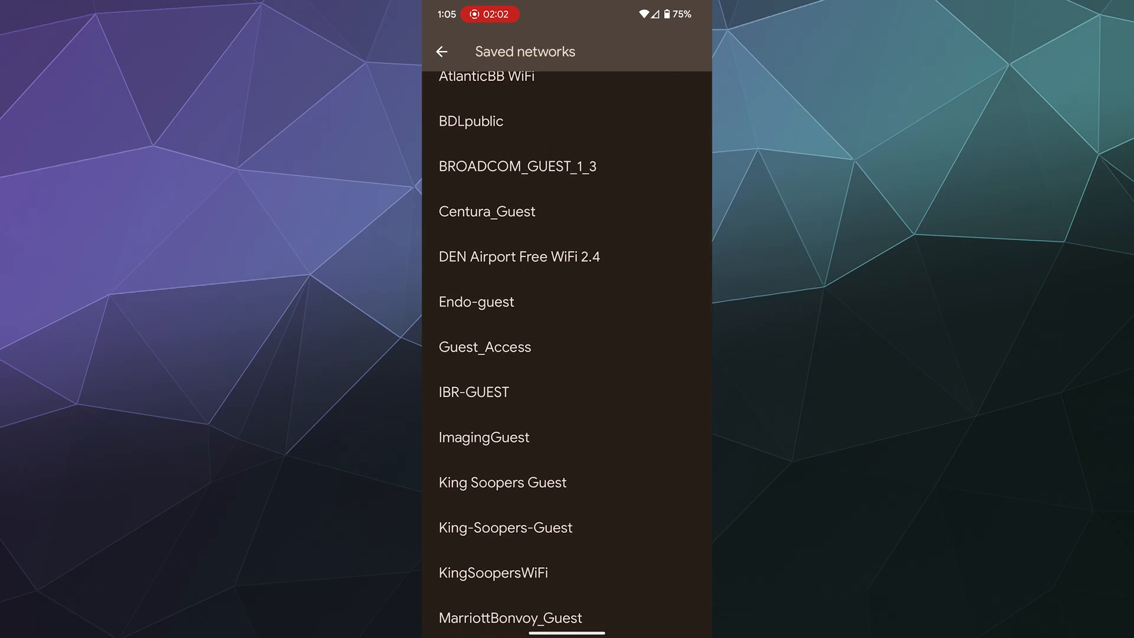
left_click(503, 482)
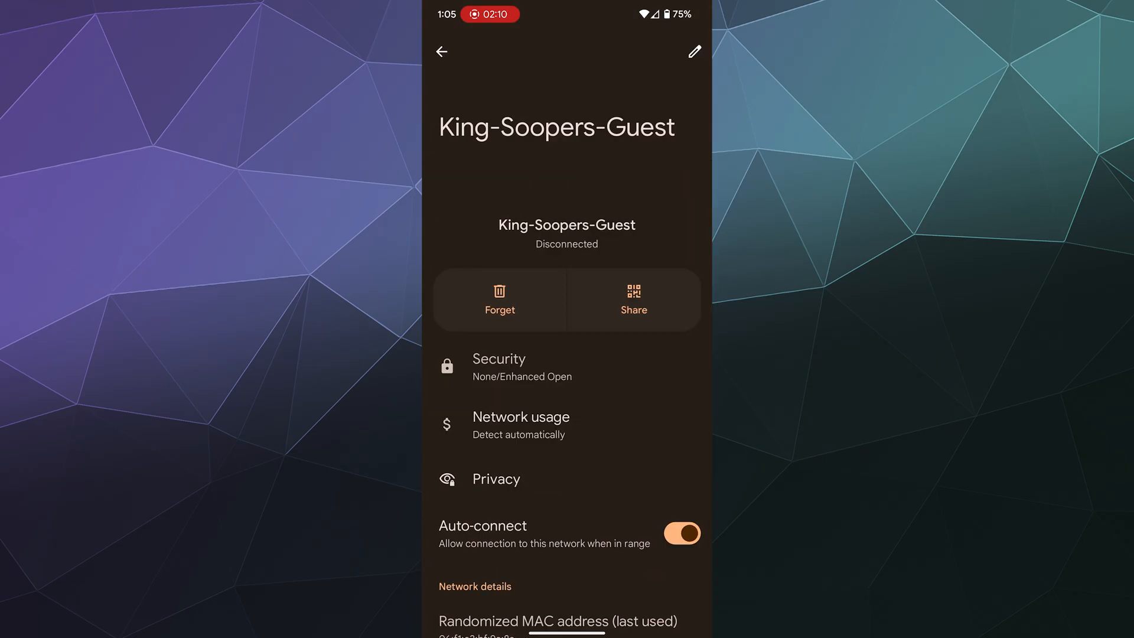
left_click(441, 51)
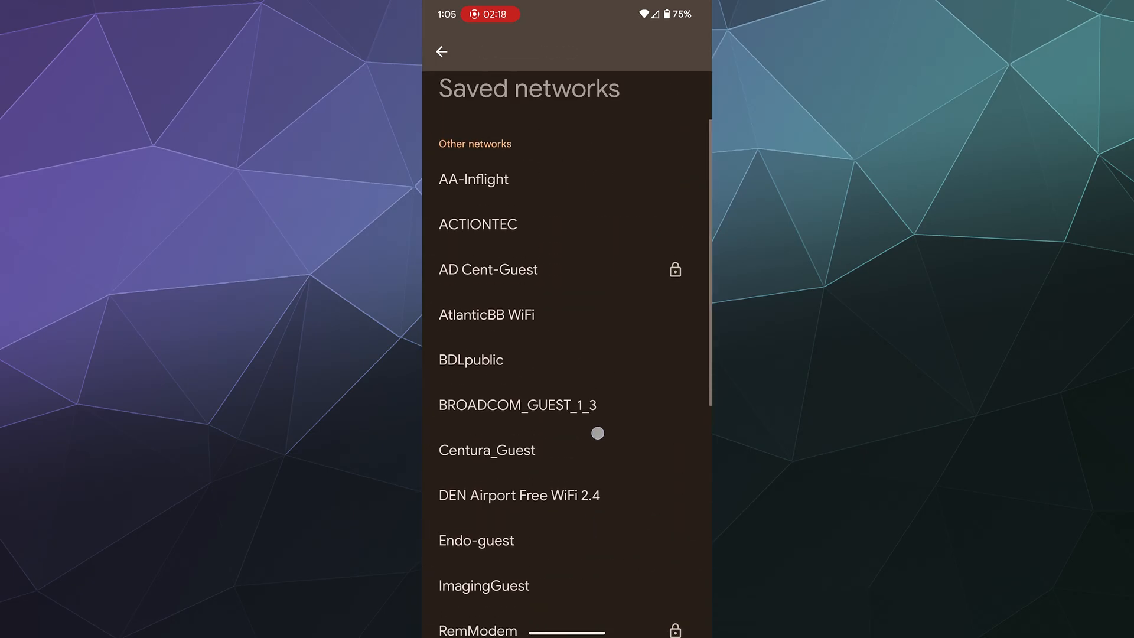
scroll("down", 3)
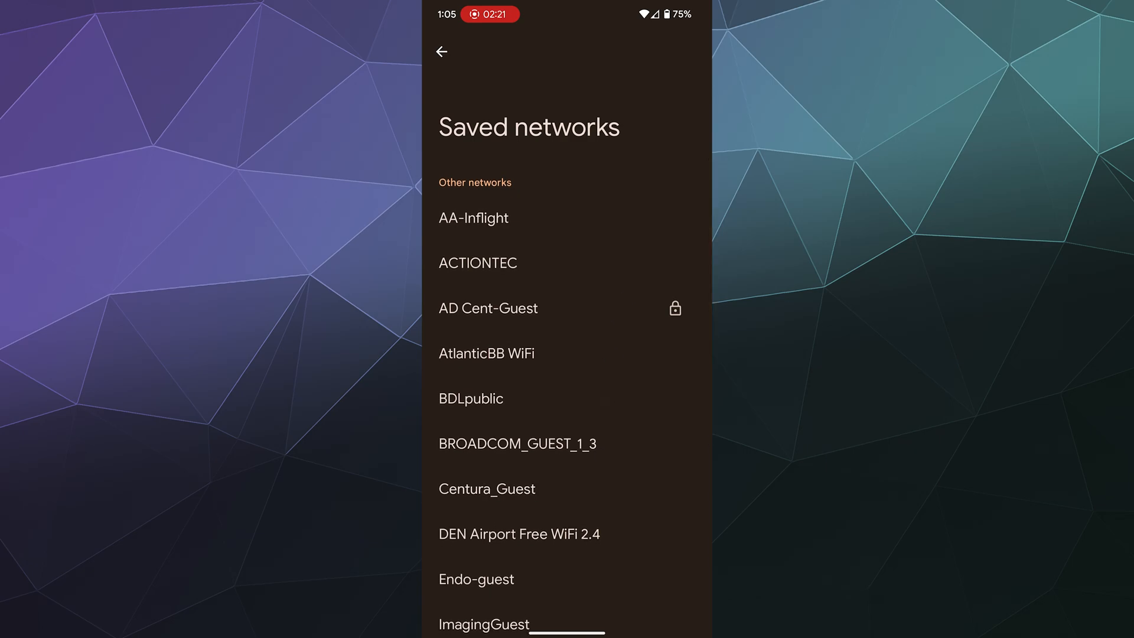
left_click(440, 52)
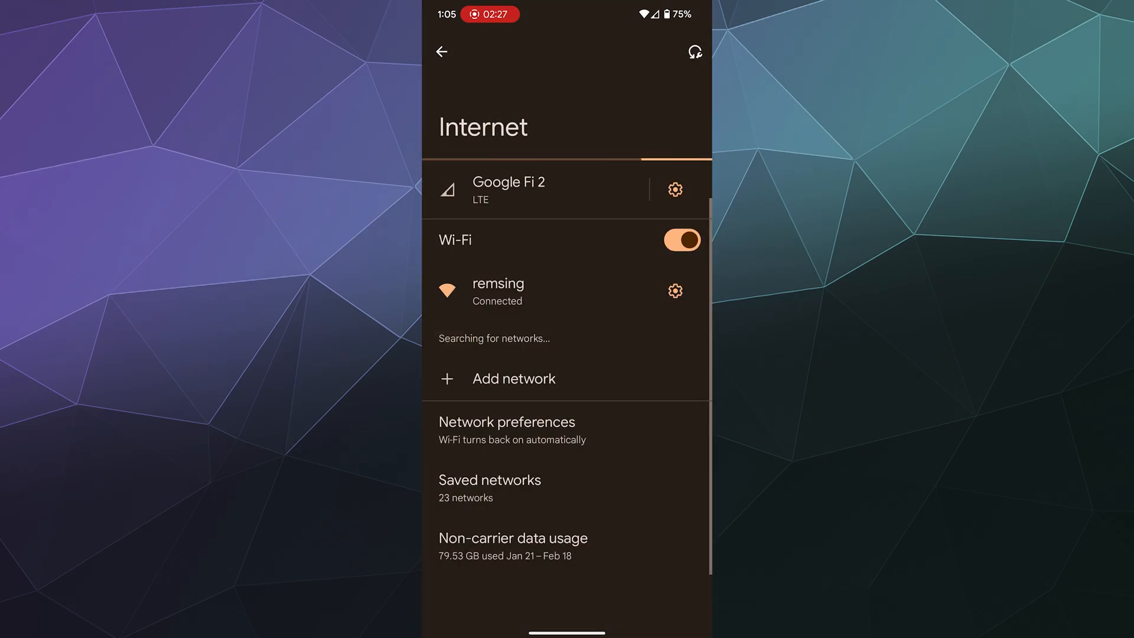
left_click(514, 378)
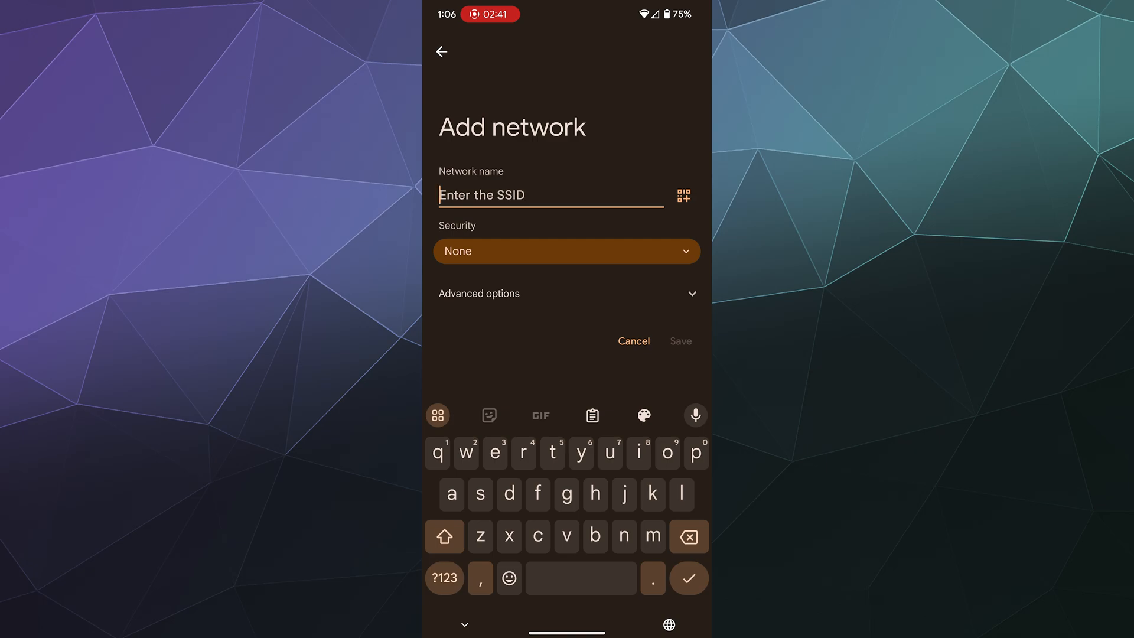
type("crabp")
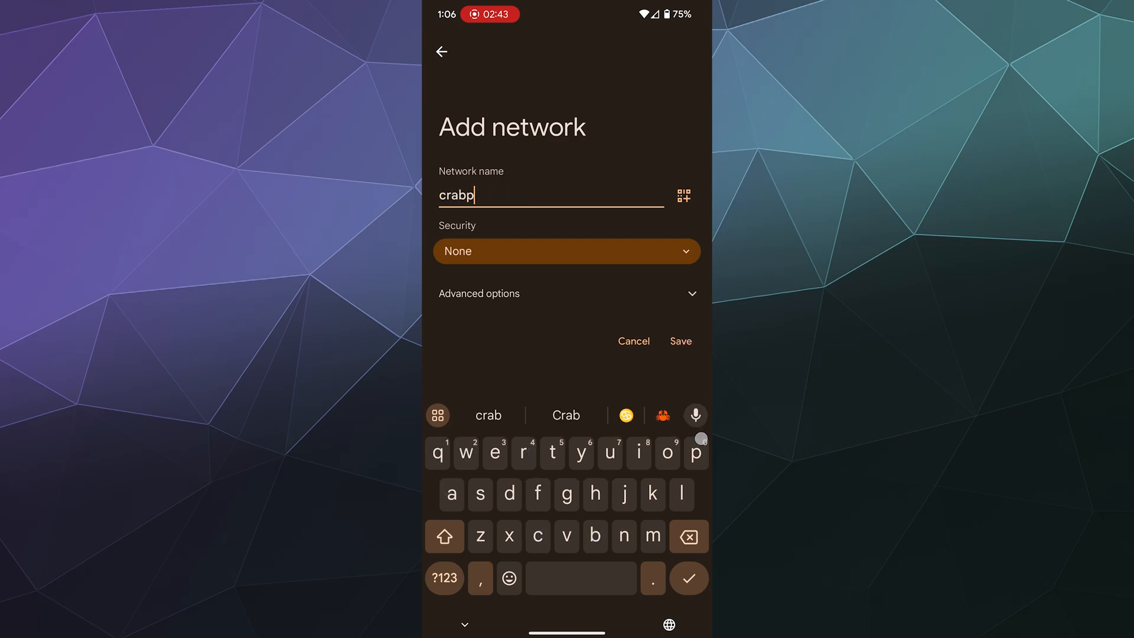
type("eopl")
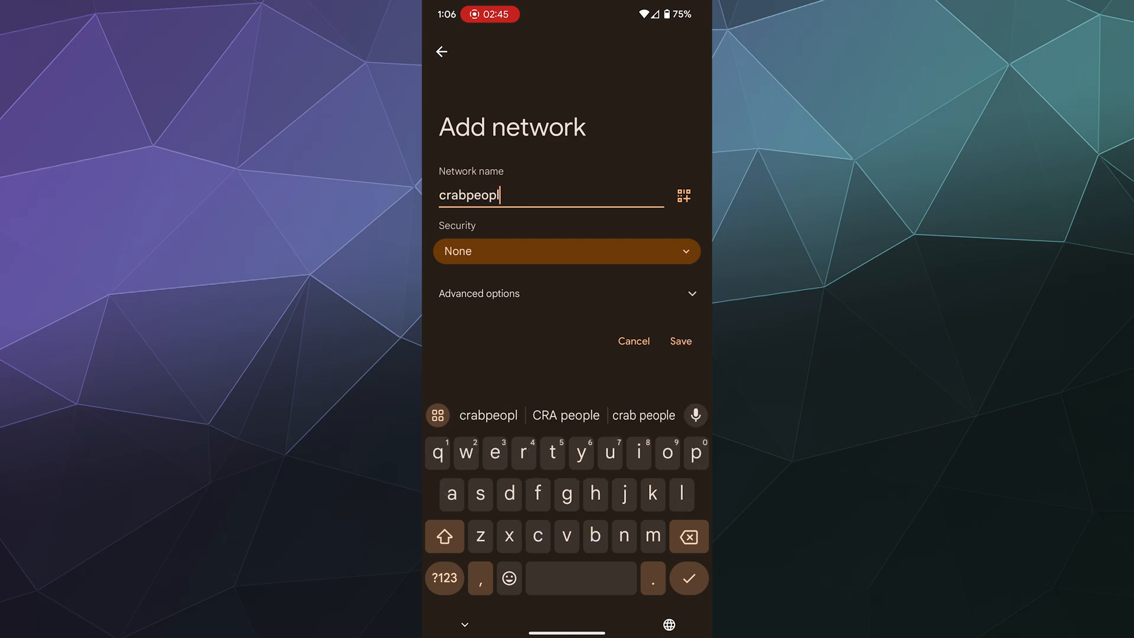
left_click(566, 250)
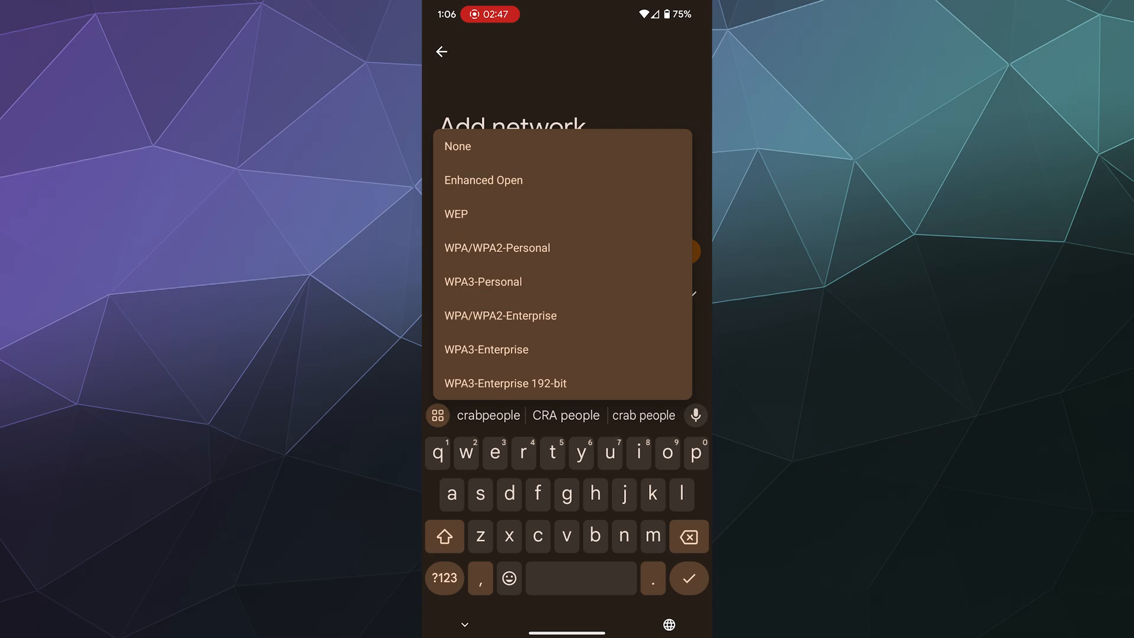
left_click(498, 246)
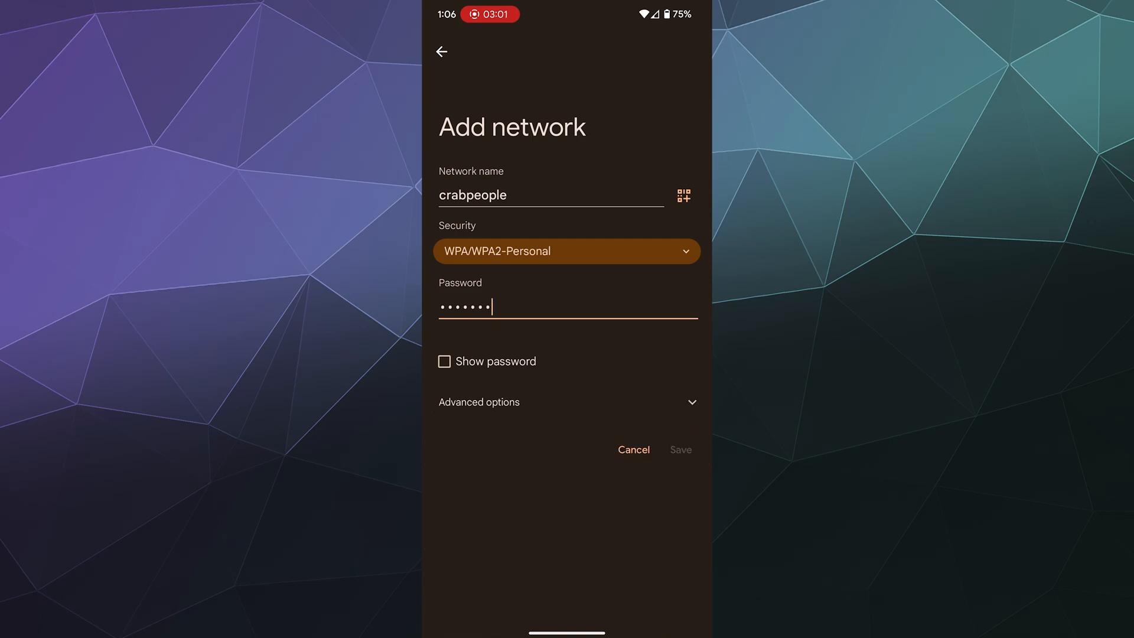
left_click(442, 51)
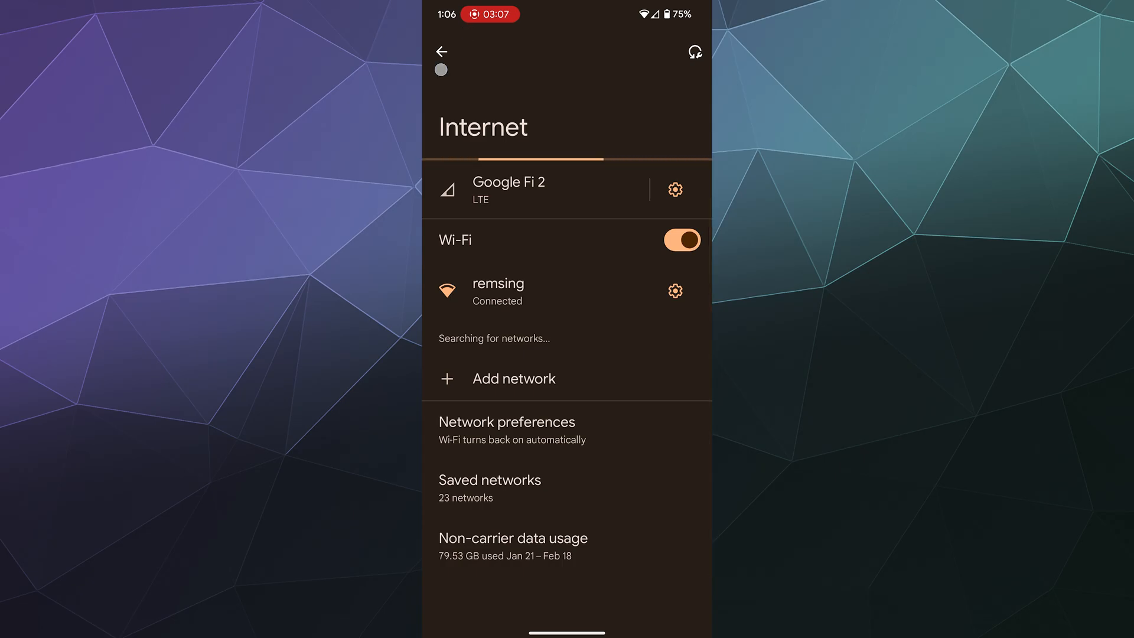
Step: Back out to the Internet panel to see remsing connected, then return to the Settings app
left_click(440, 51)
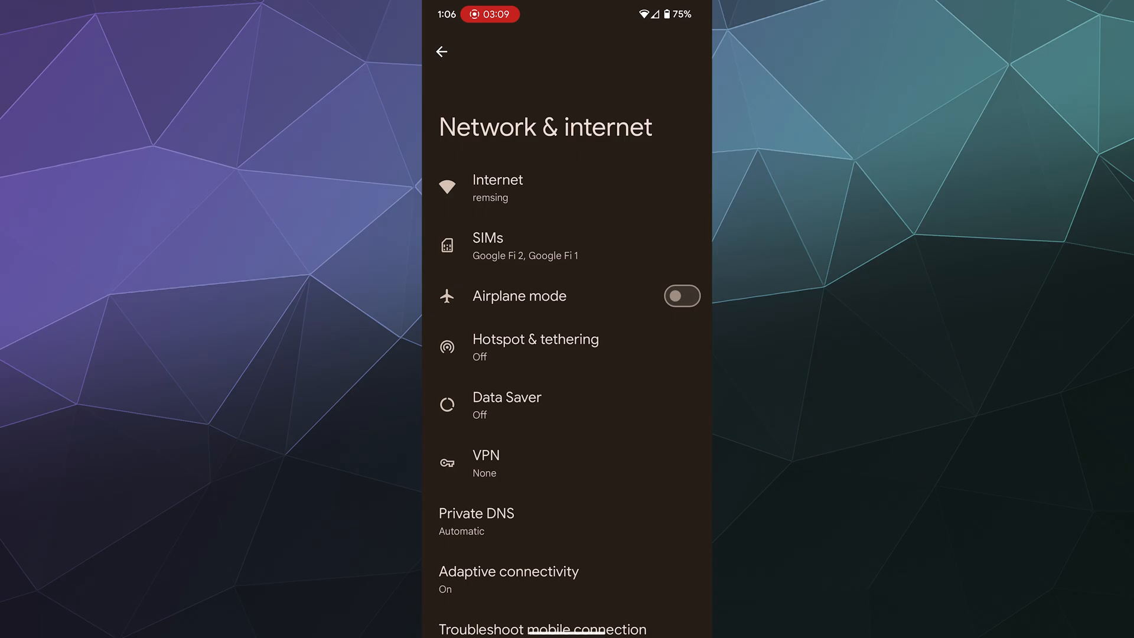
left_click(442, 52)
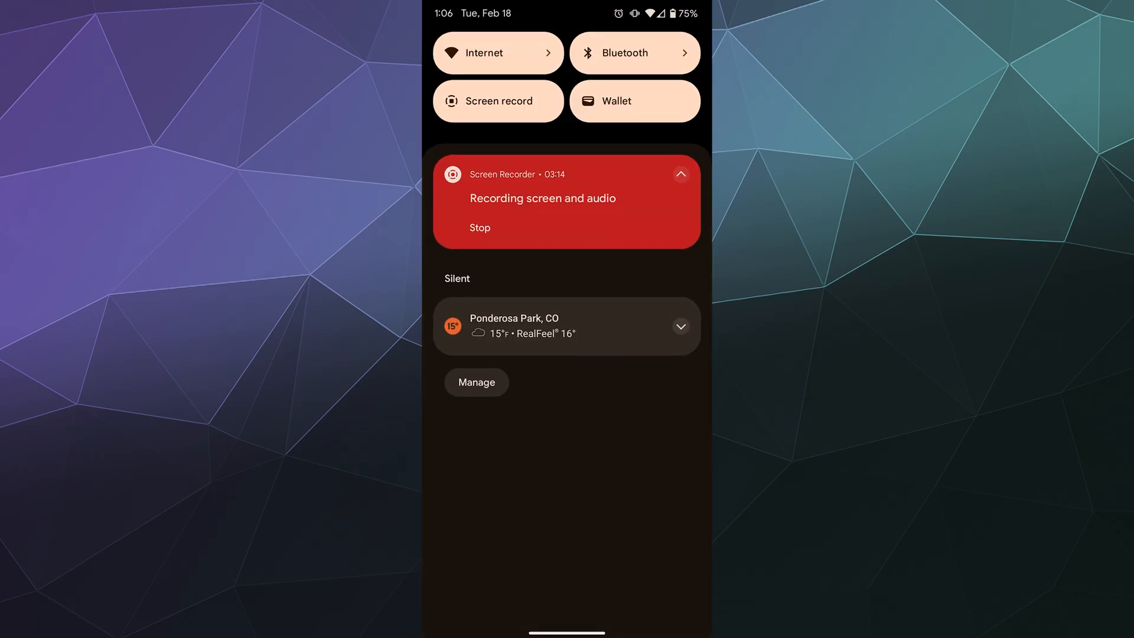
left_click(497, 52)
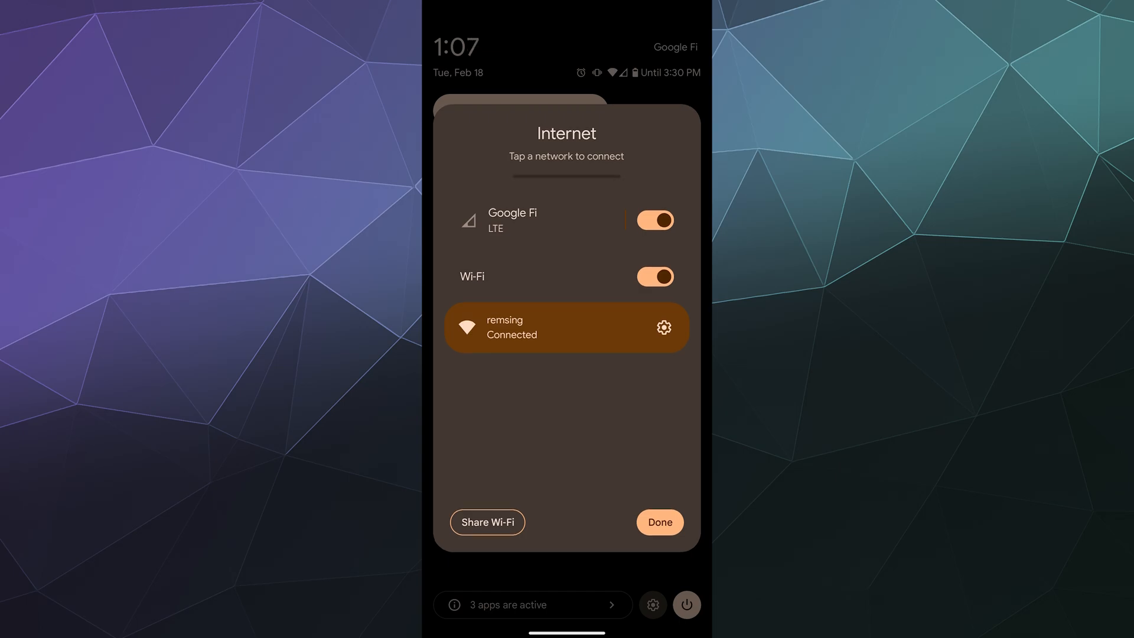
left_click(658, 522)
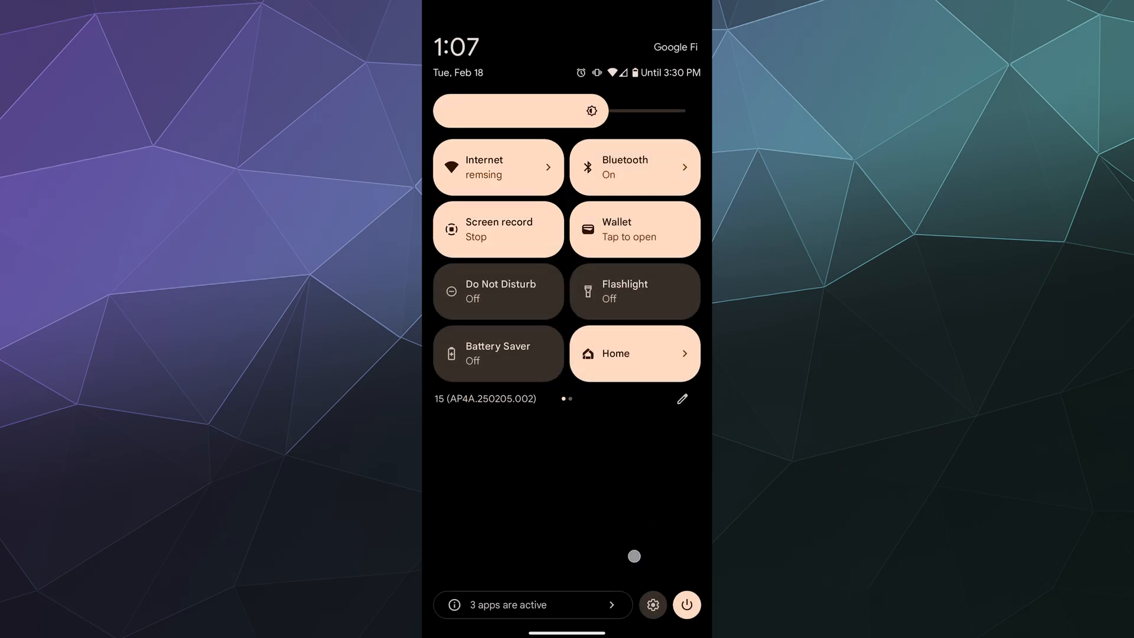
left_click(652, 605)
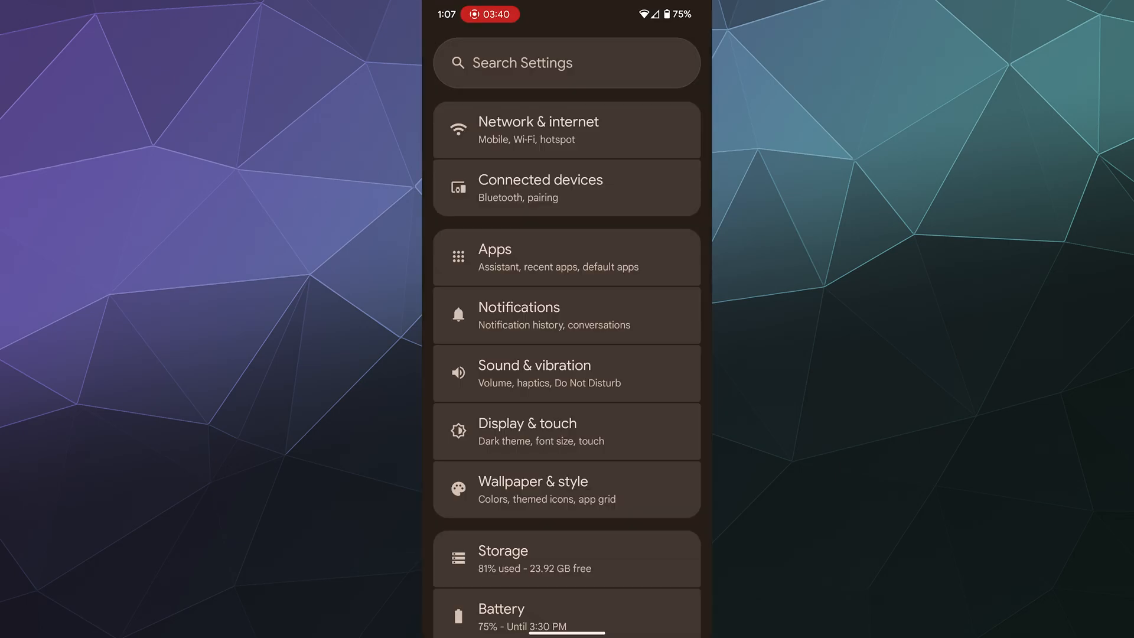